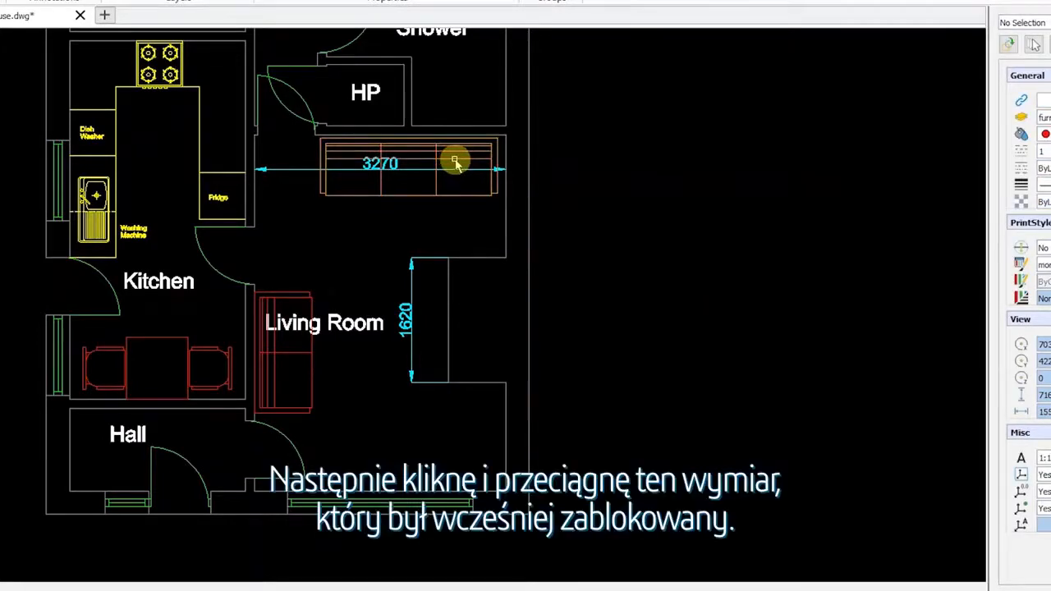
Drag the 3270 dimension below the sofa and move the Living Room label to a clearer spot.
{"action": "left_click", "coordinate": [456, 161]}
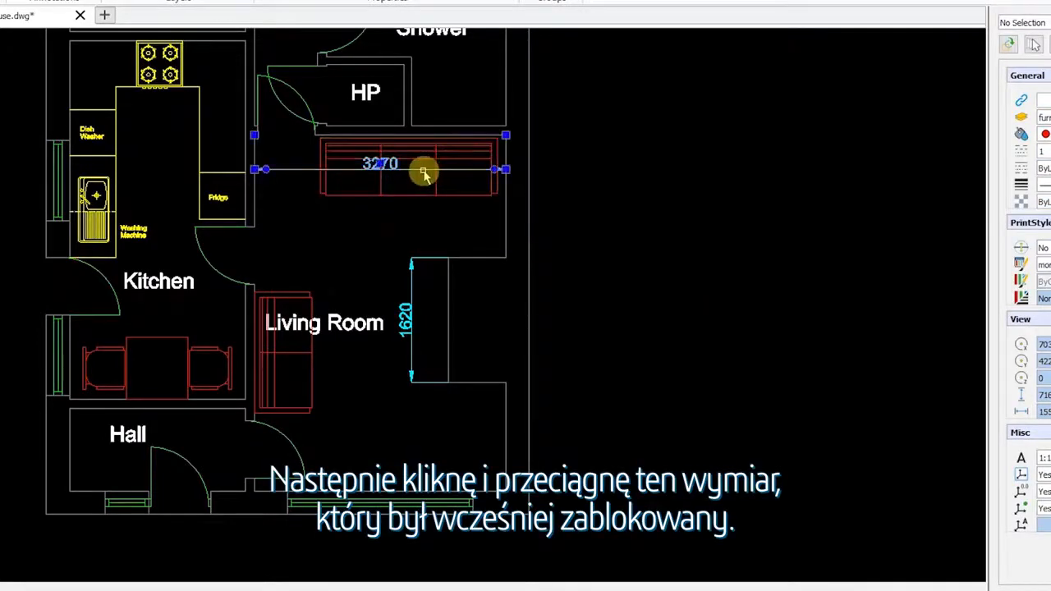
{"action": "left_click_drag", "start_coordinate": [424, 169], "coordinate": [431, 230]}
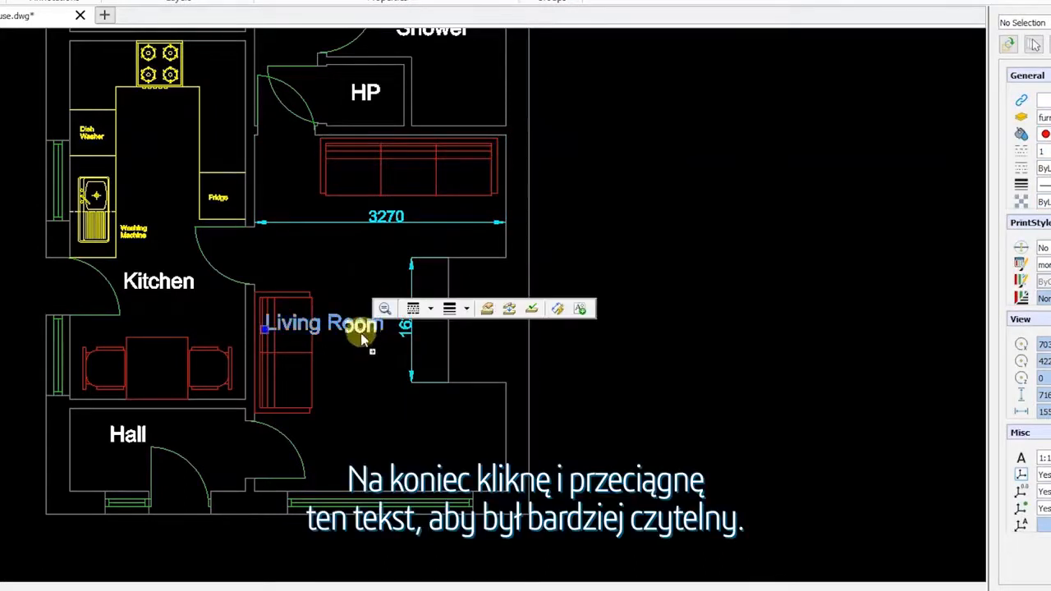
{"action": "left_click_drag", "start_coordinate": [320, 322], "coordinate": [401, 437]}
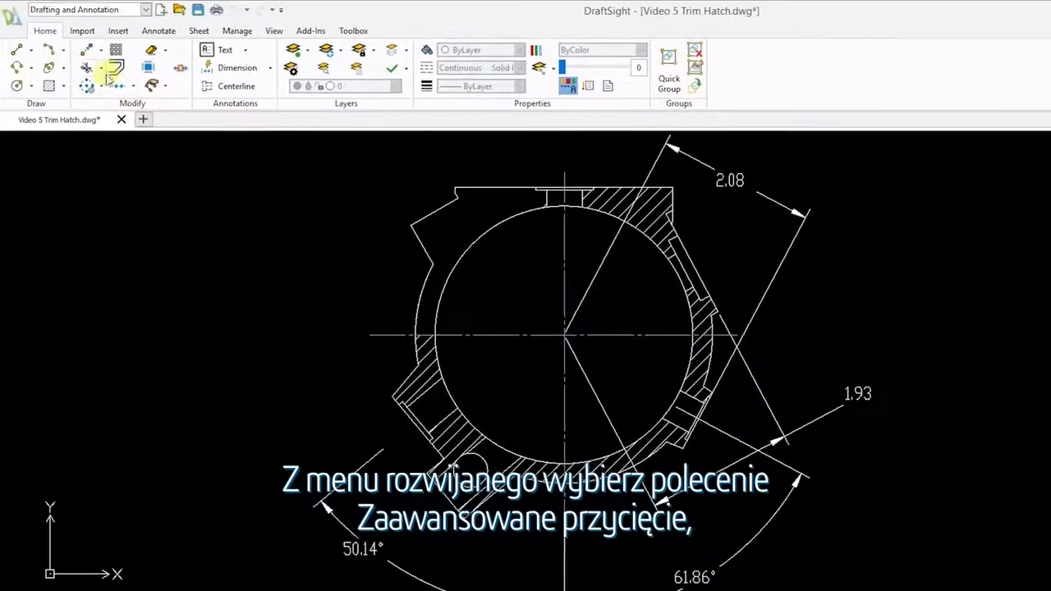
Start Power Trim from the Modify group's Trim dropdown on the Home tab.
{"action": "left_click", "coordinate": [102, 69]}
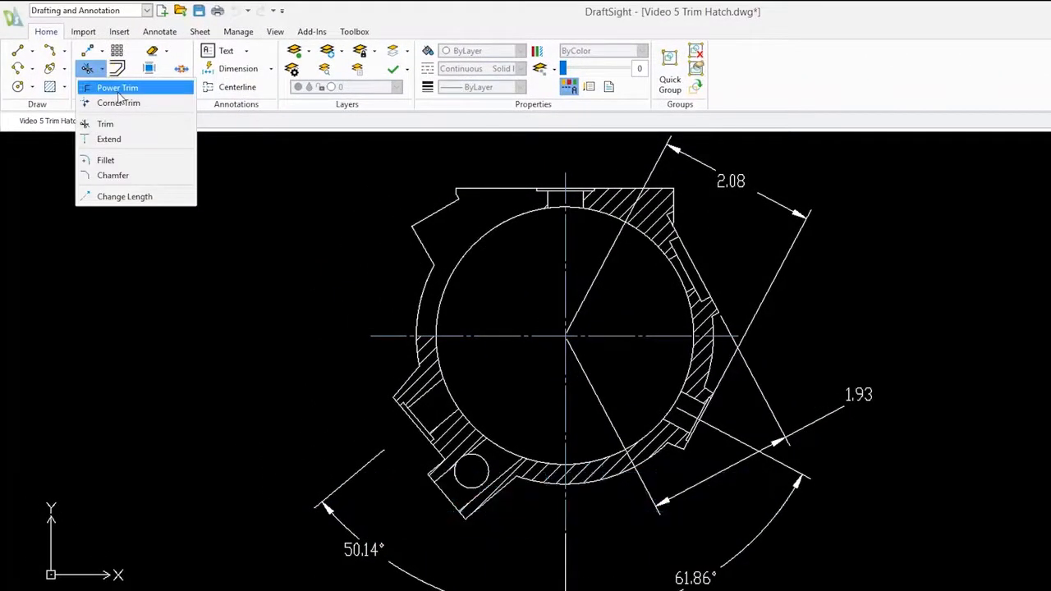
{"action": "left_click", "coordinate": [118, 87]}
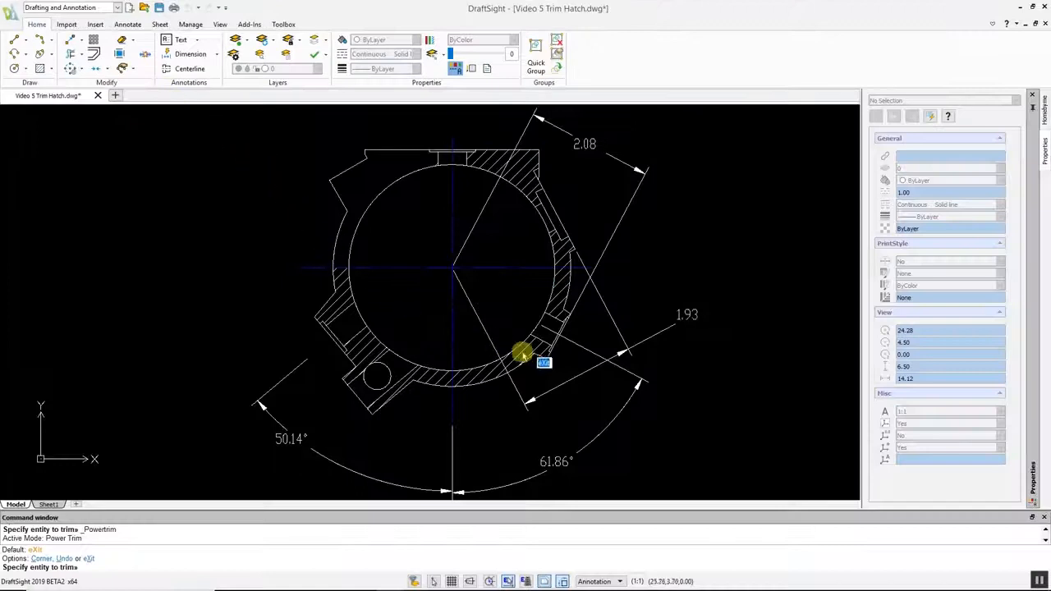